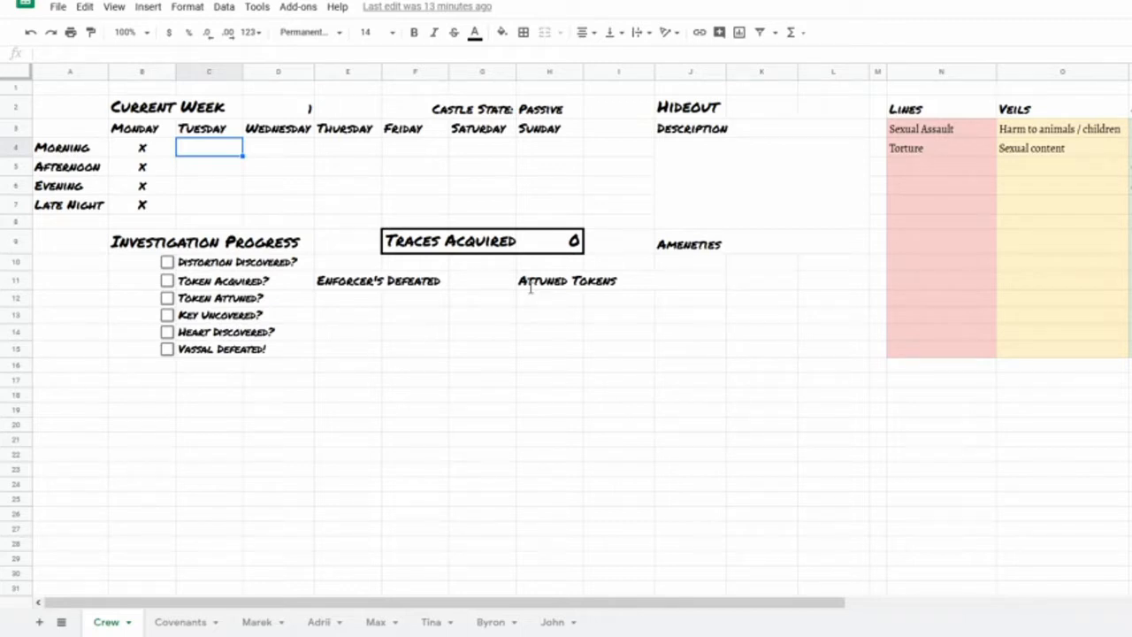
pyautogui.moveTo(485, 201)
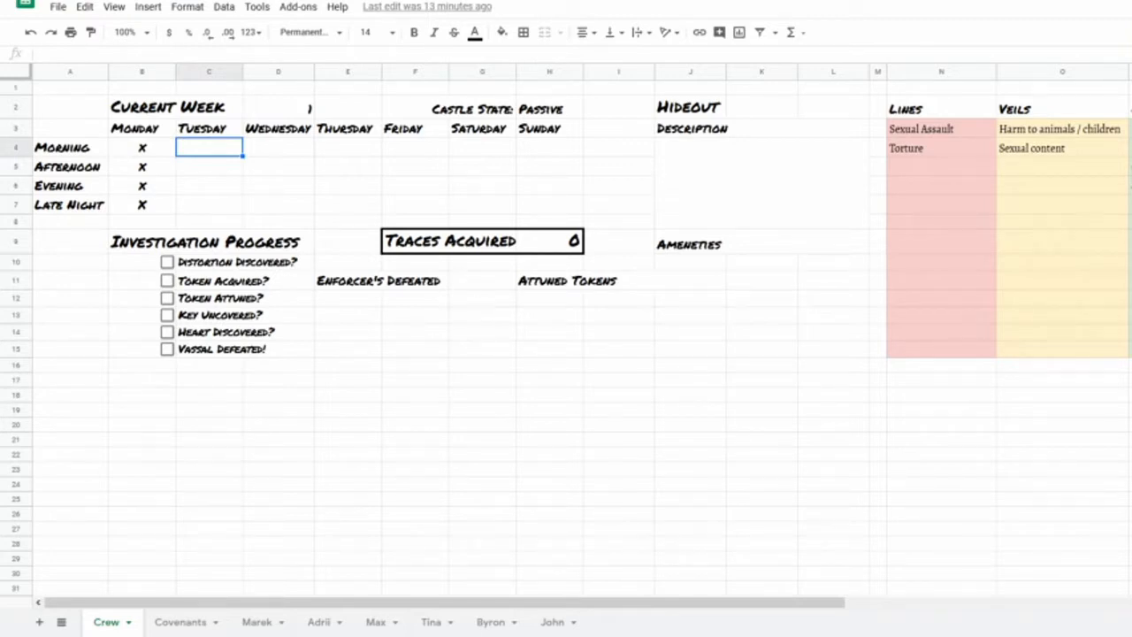
pyautogui.moveTo(365, 610)
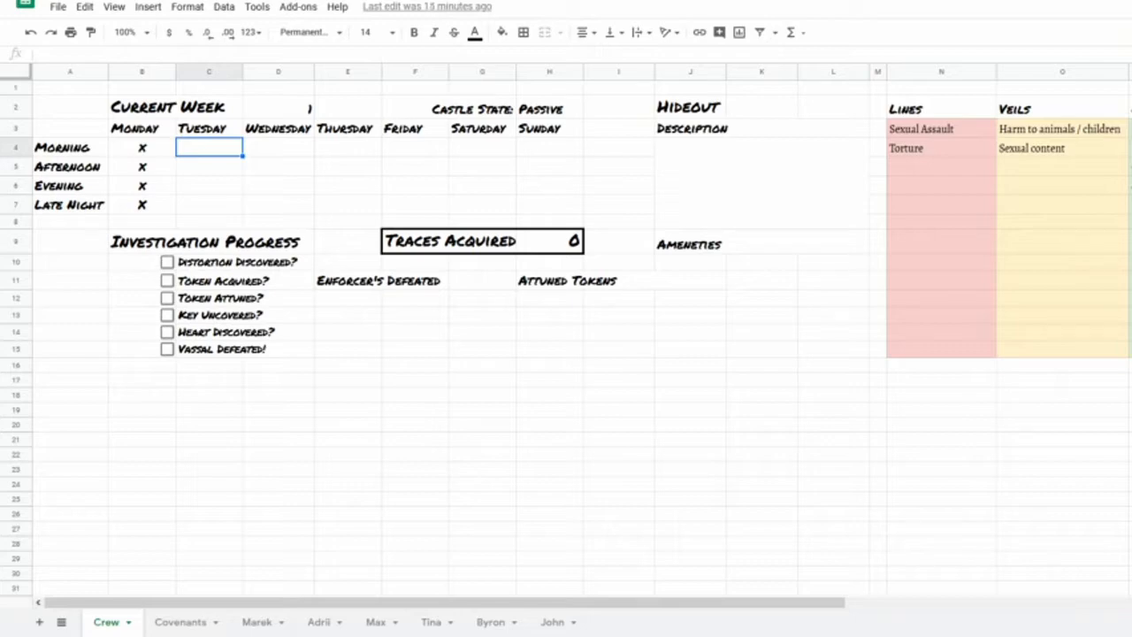
pyautogui.moveTo(395, 453)
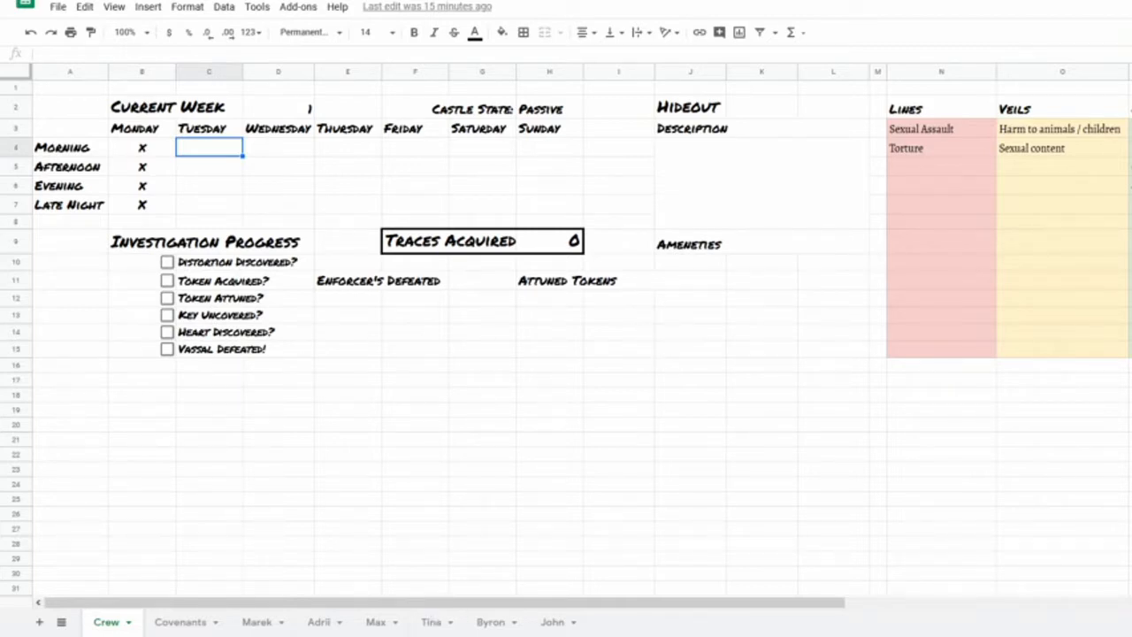
# Switch to the Covenants sheet to view The Lovers, Chariot, Strength and Hermit cards.
pyautogui.click(182, 621)
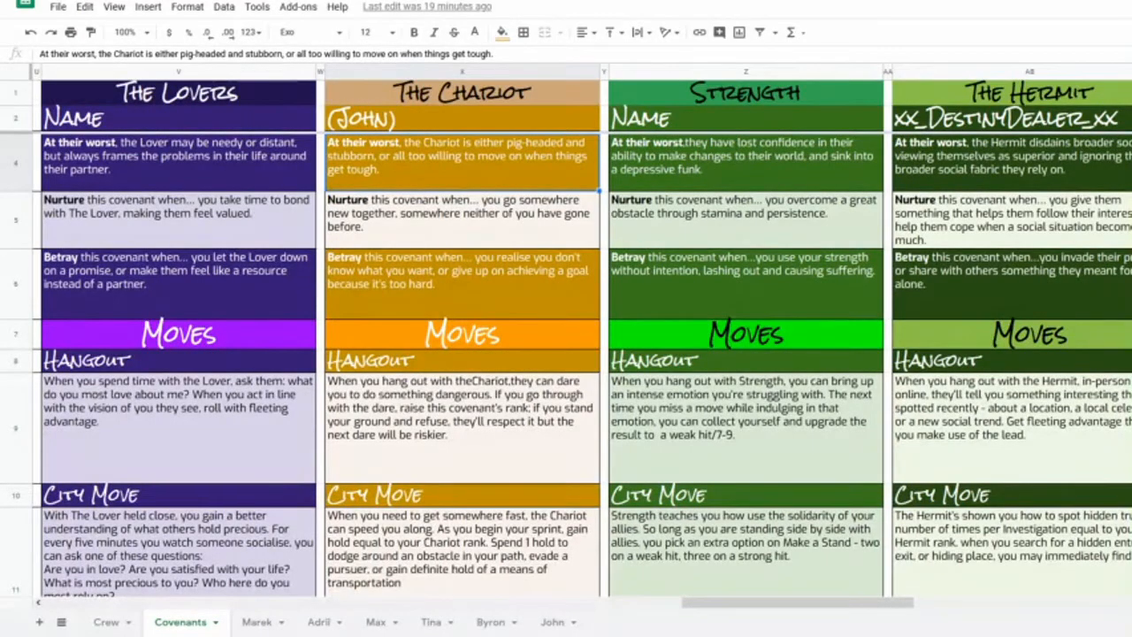
pyautogui.click(105, 622)
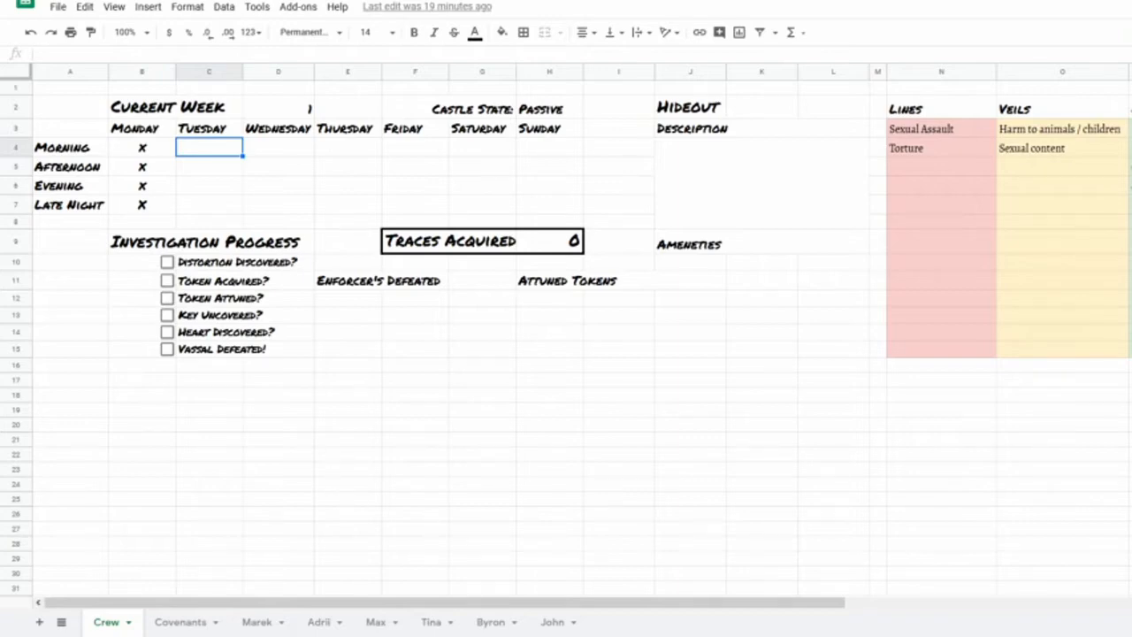
pyautogui.moveTo(181, 621)
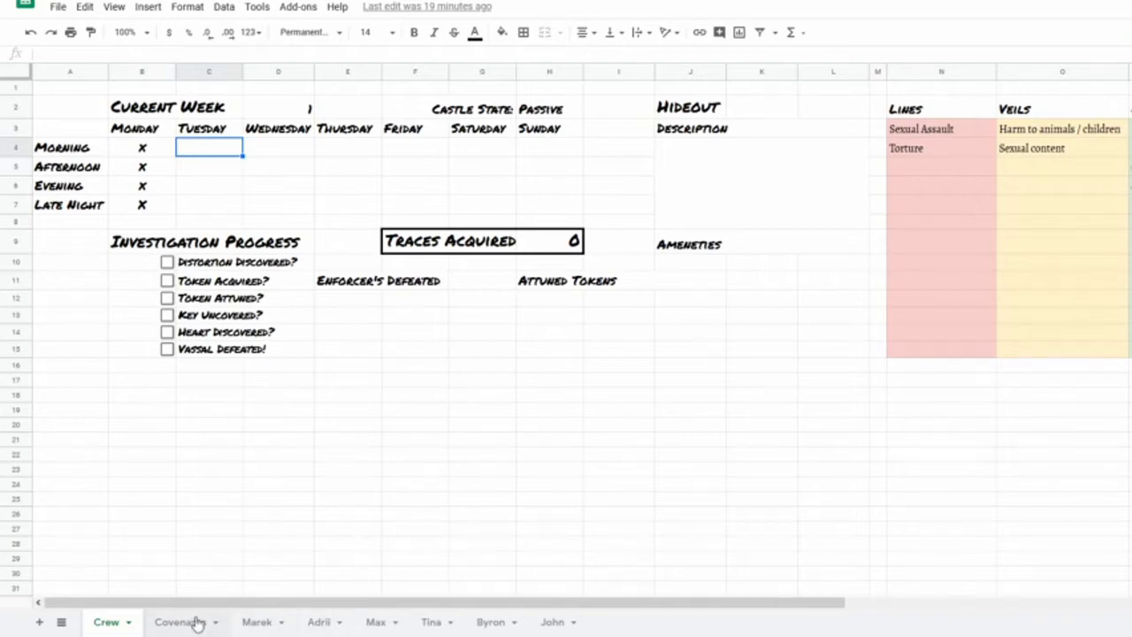
pyautogui.click(175, 620)
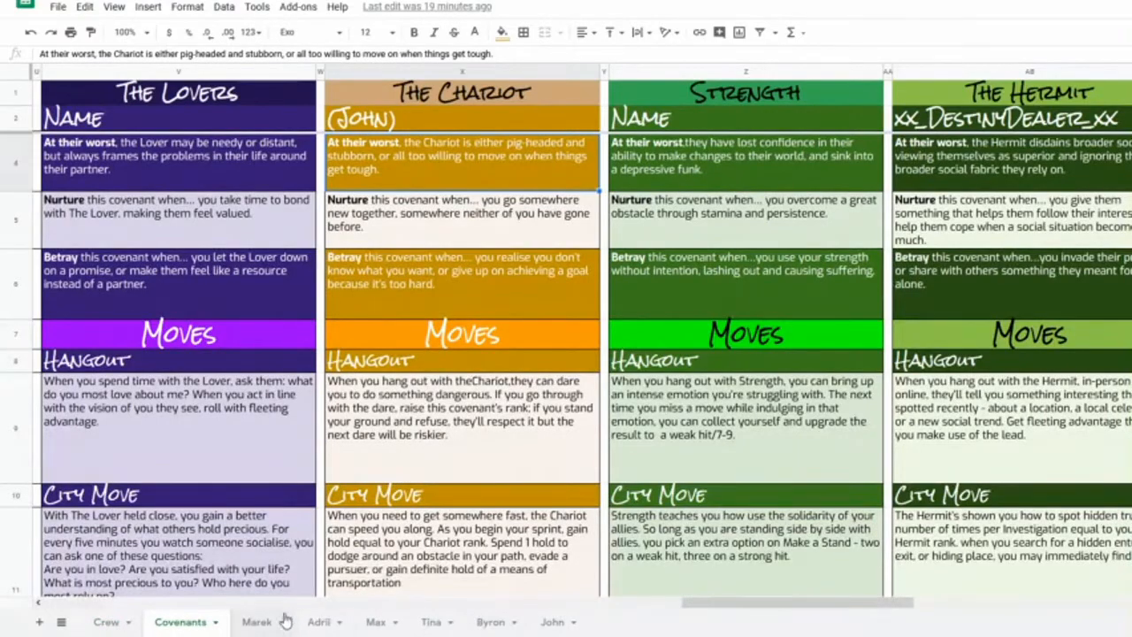
pyautogui.hscroll(3)
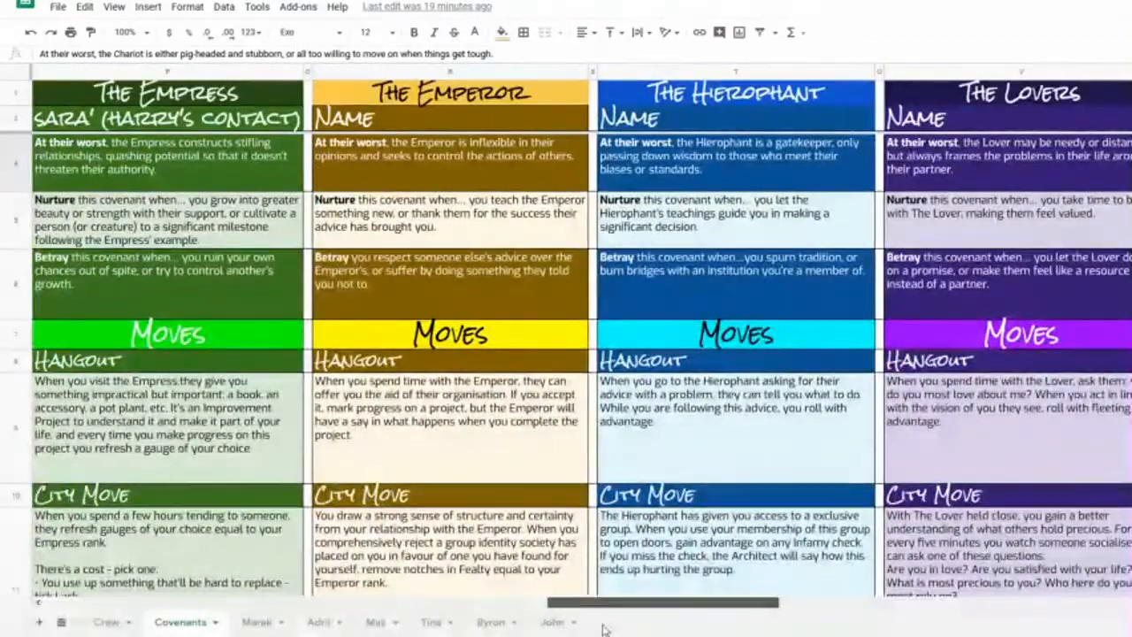
pyautogui.hscroll(-3)
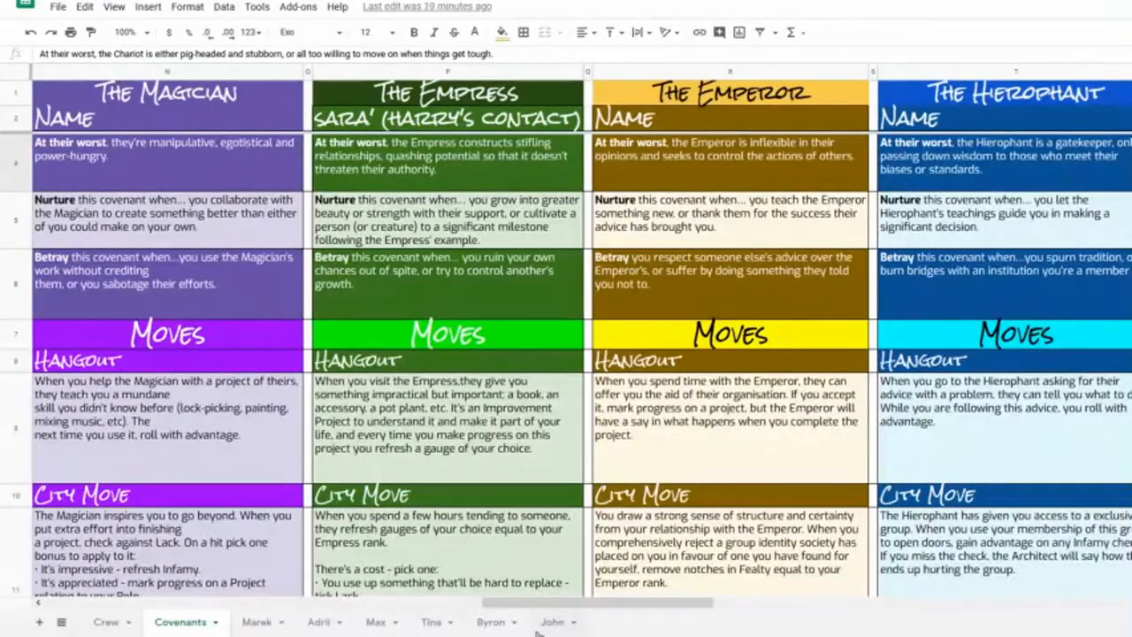
pyautogui.scroll(-3)
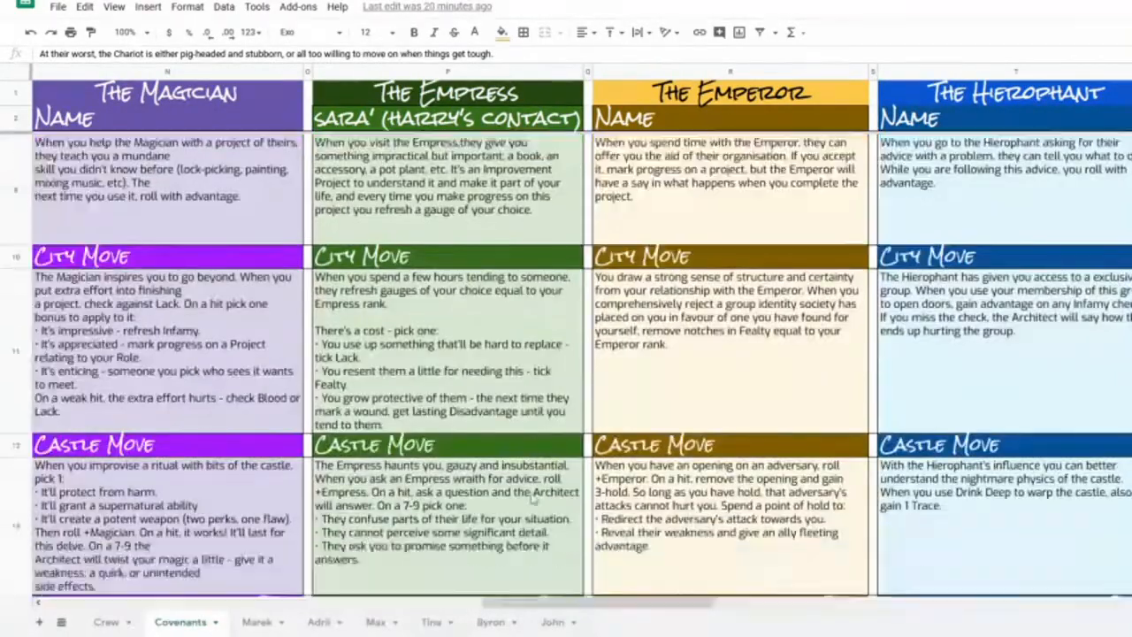
pyautogui.scroll(-3)
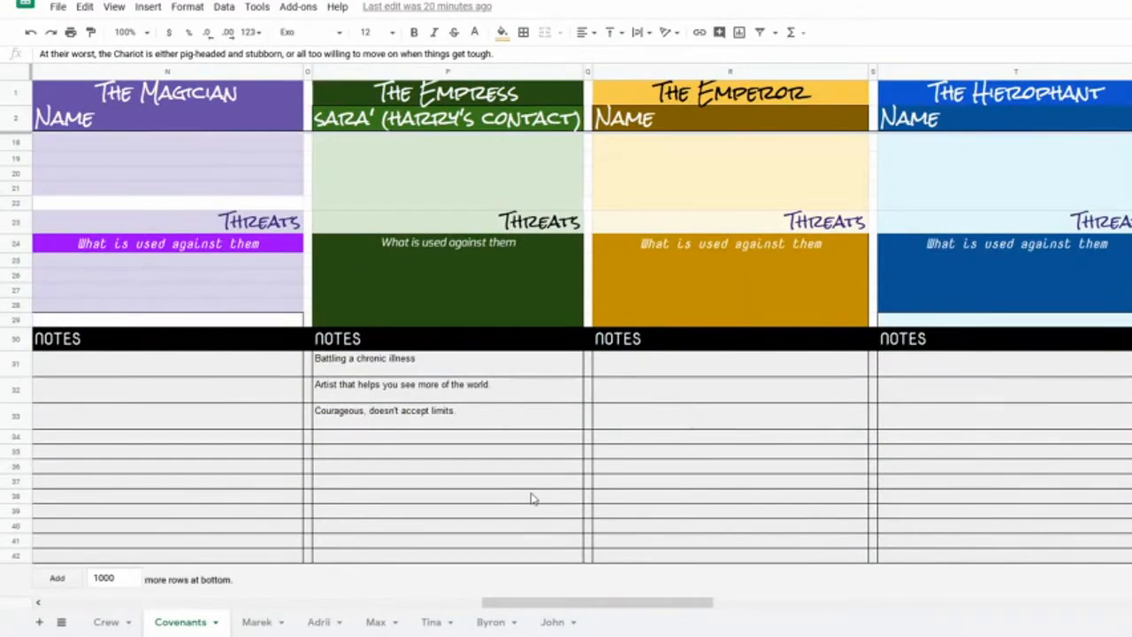
pyautogui.moveTo(527, 496)
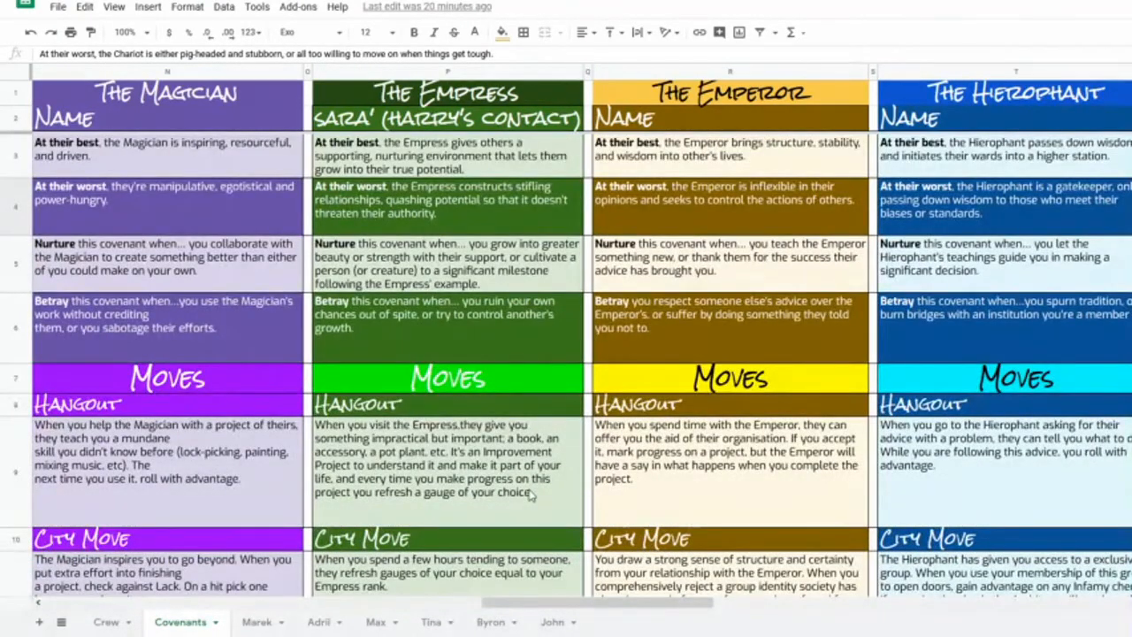
pyautogui.scroll(-3)
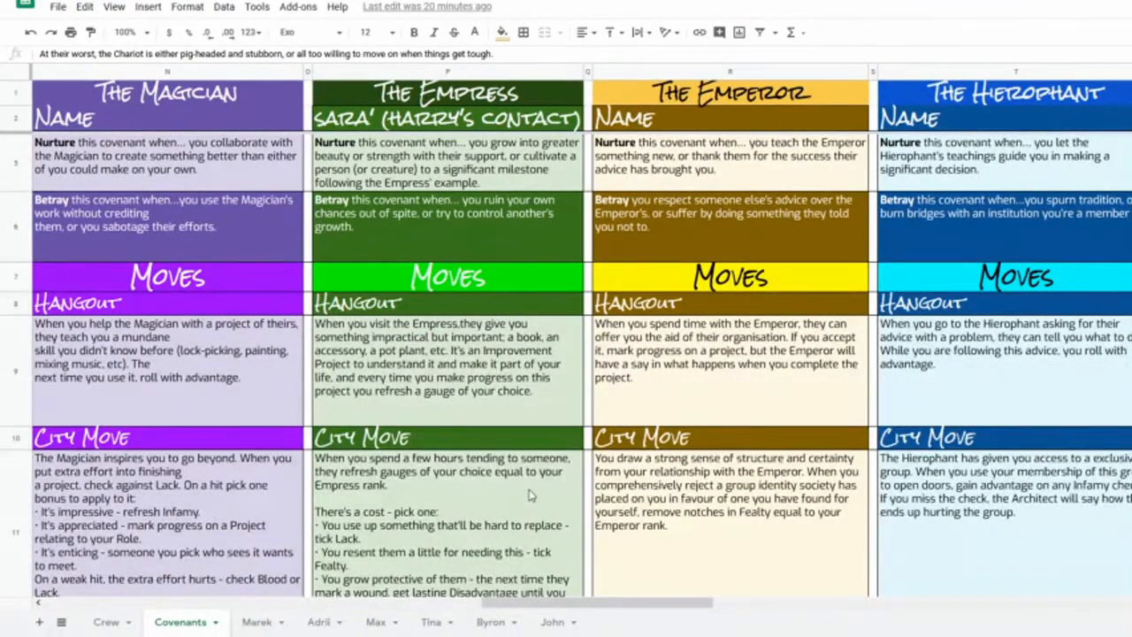
pyautogui.moveTo(510, 483)
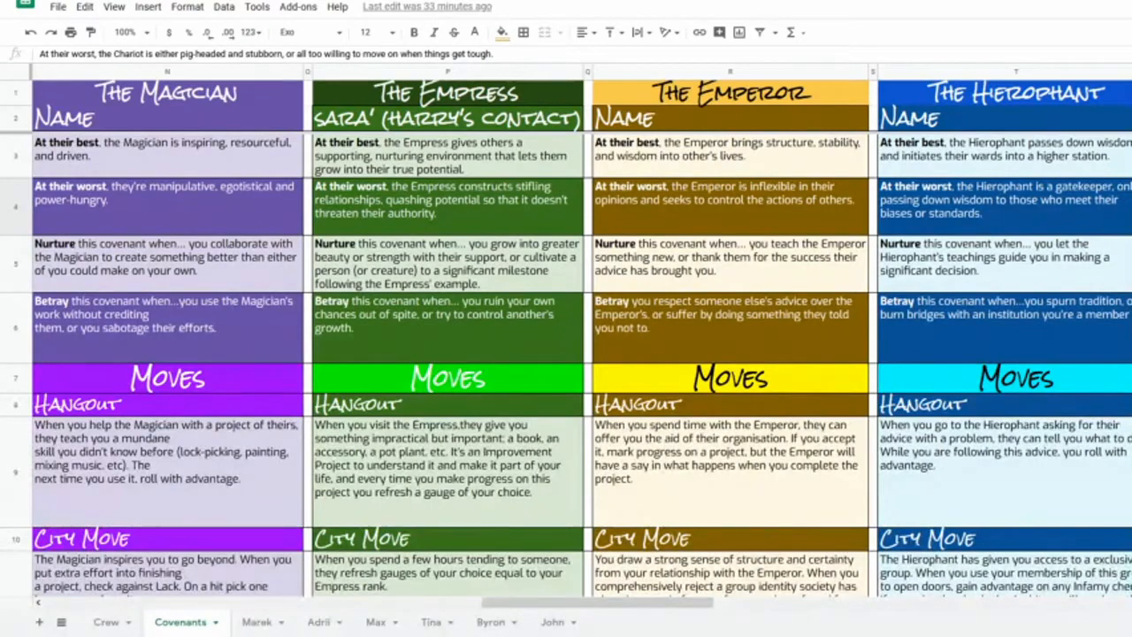
pyautogui.click(104, 622)
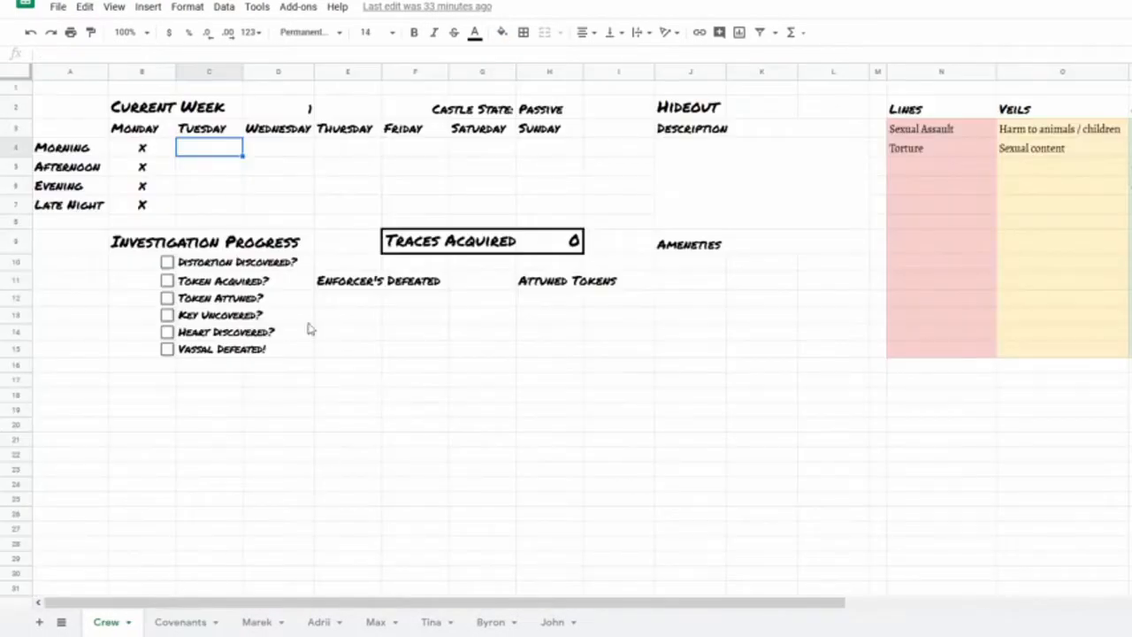
pyautogui.click(209, 205)
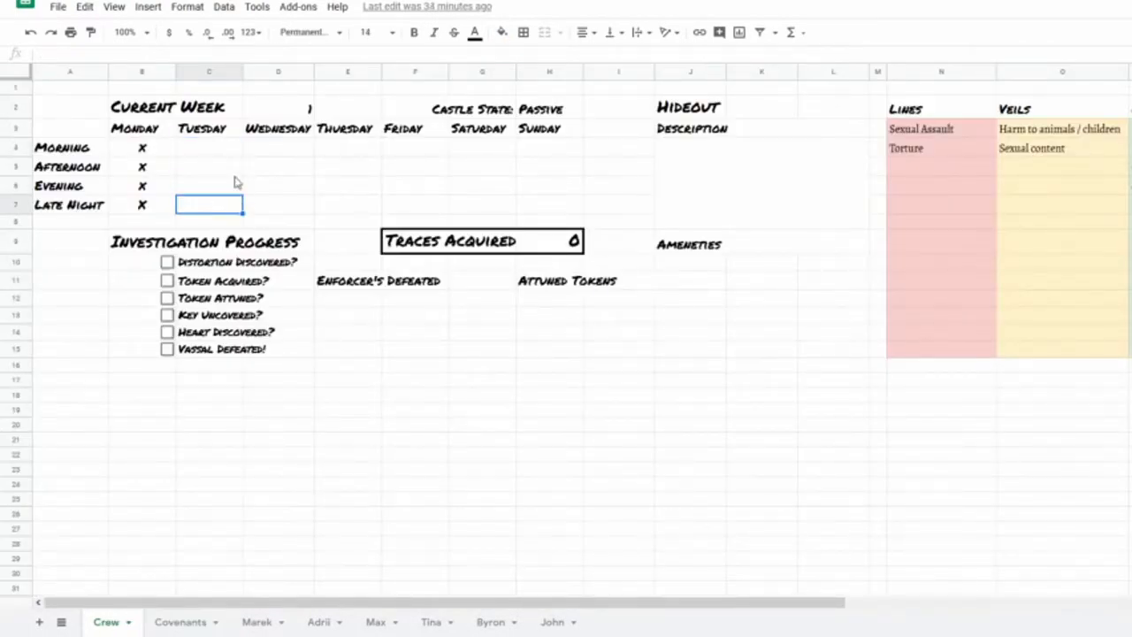
pyautogui.click(209, 147)
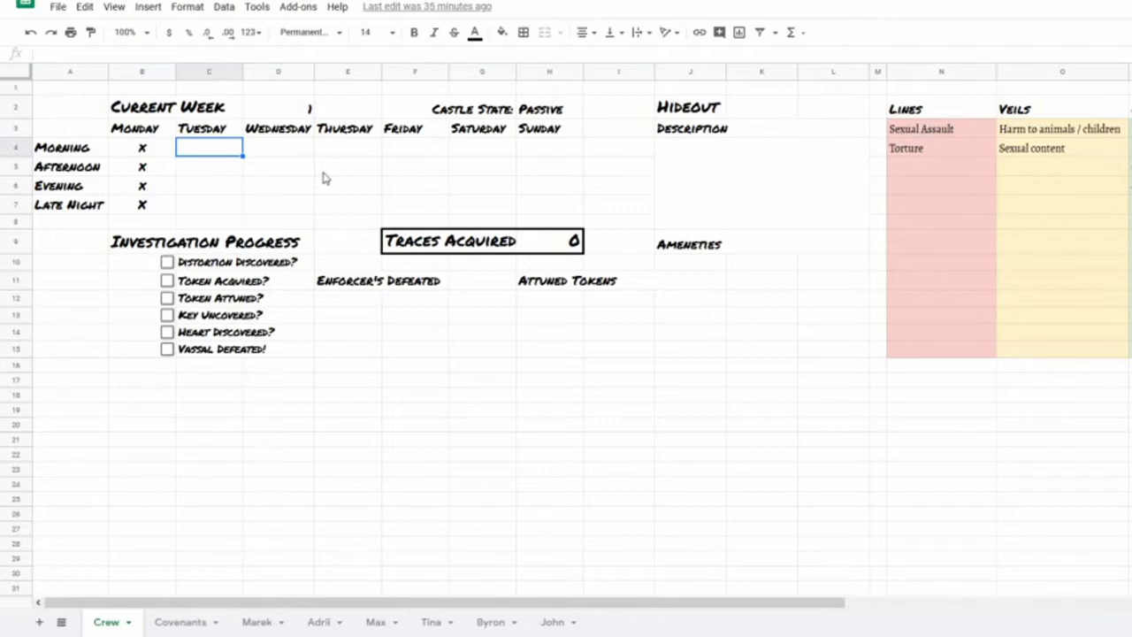
pyautogui.moveTo(459, 597)
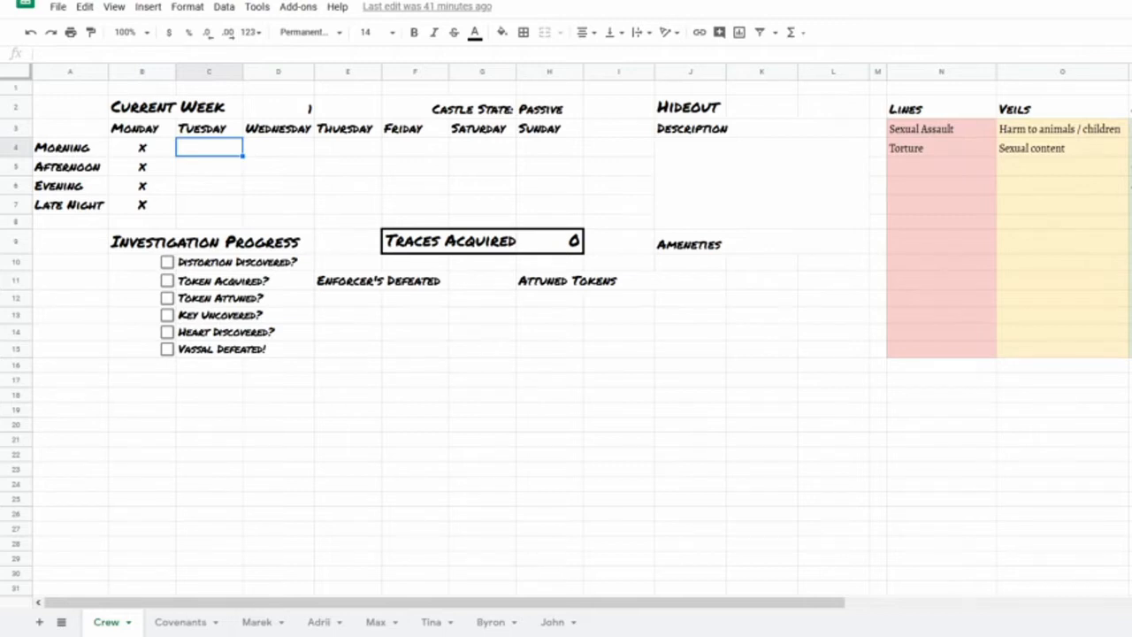
pyautogui.moveTo(283, 296)
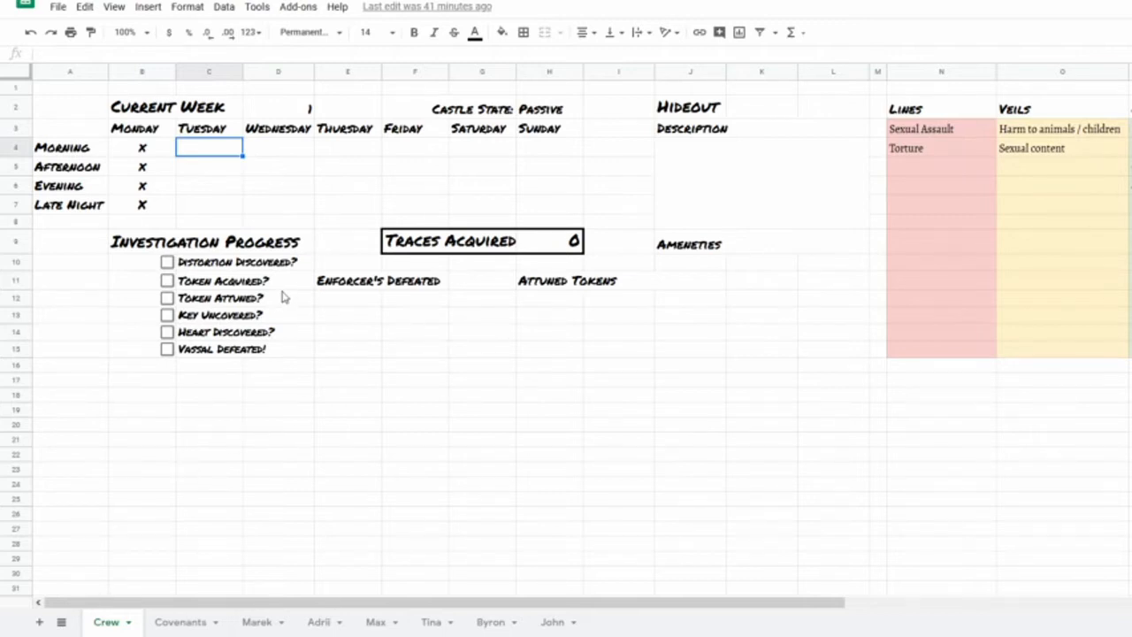